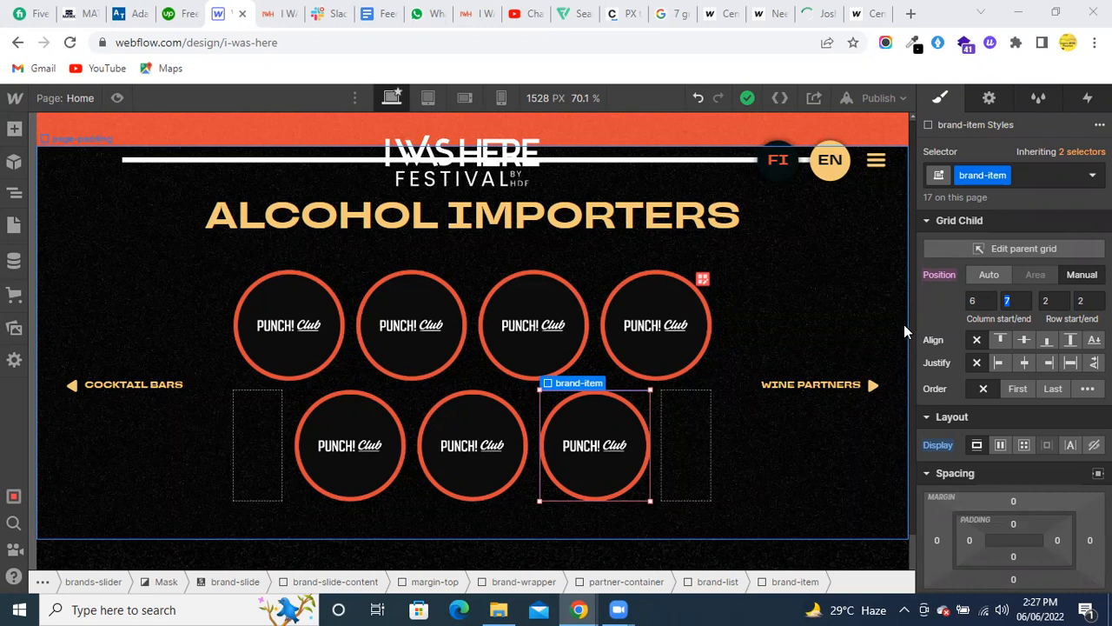
mouse_move(459, 383)
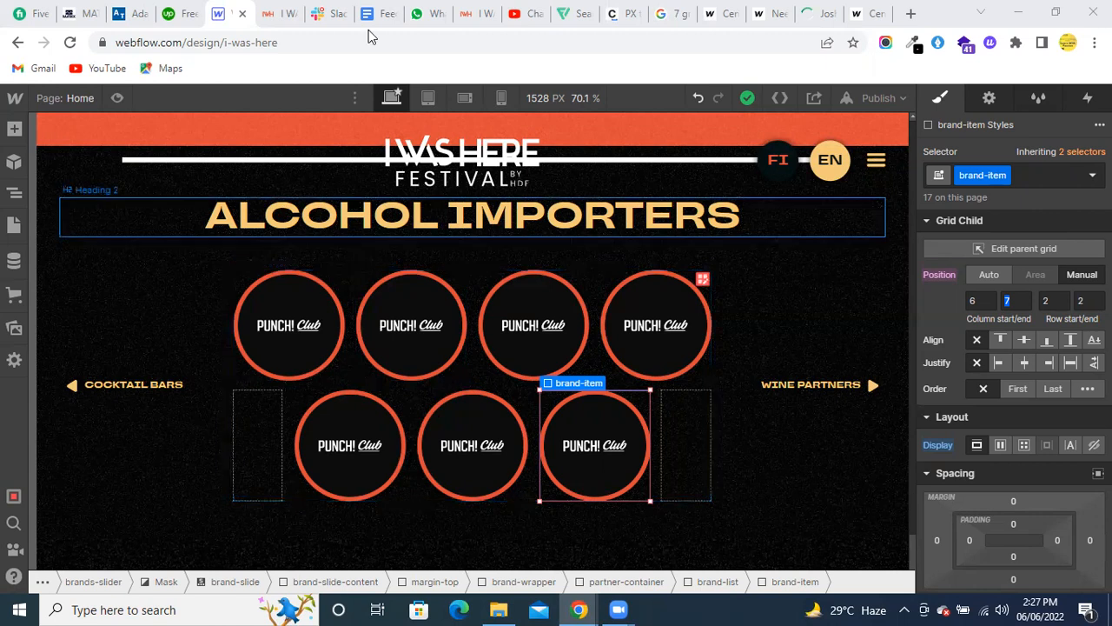
mouse_move(575, 605)
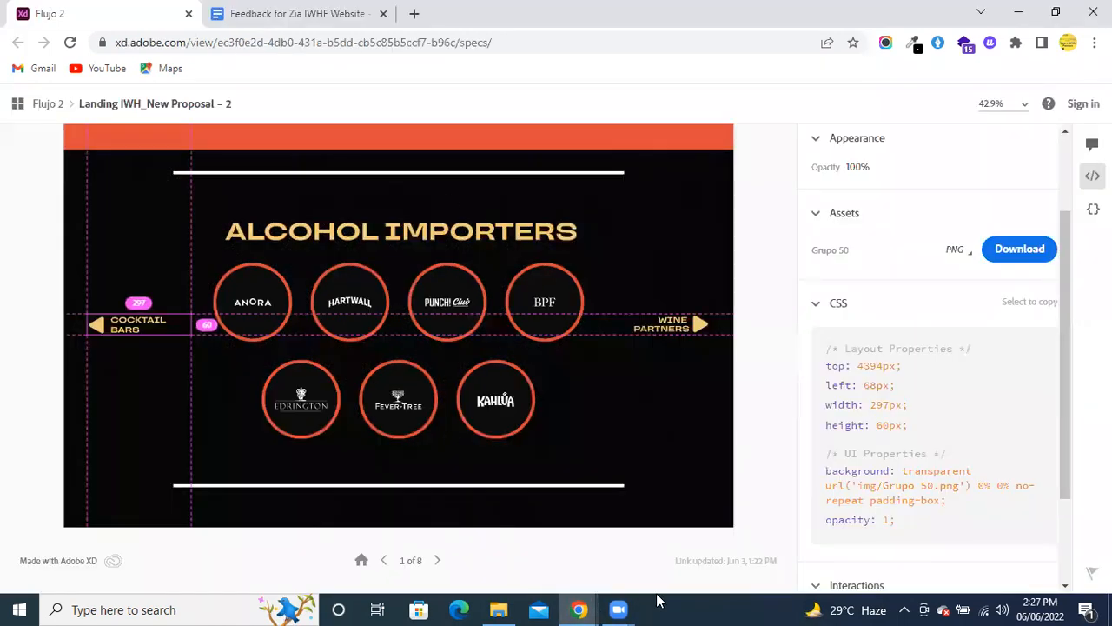
mouse_move(578, 608)
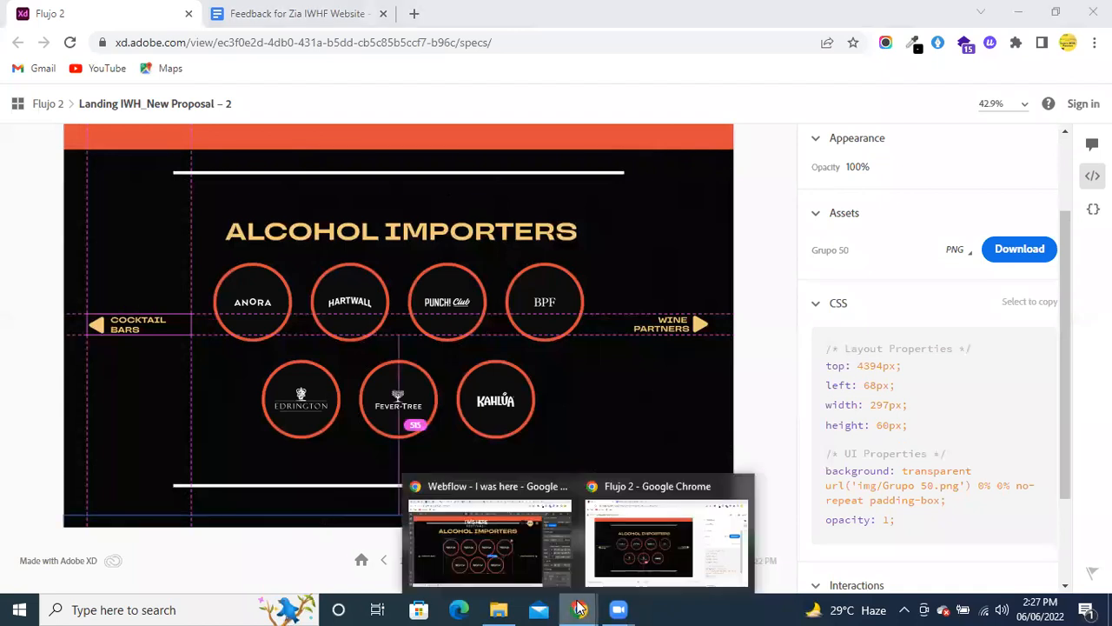
- Return to the Webflow project and reselect brand-list inside partner-container in the Navigator
click(485, 539)
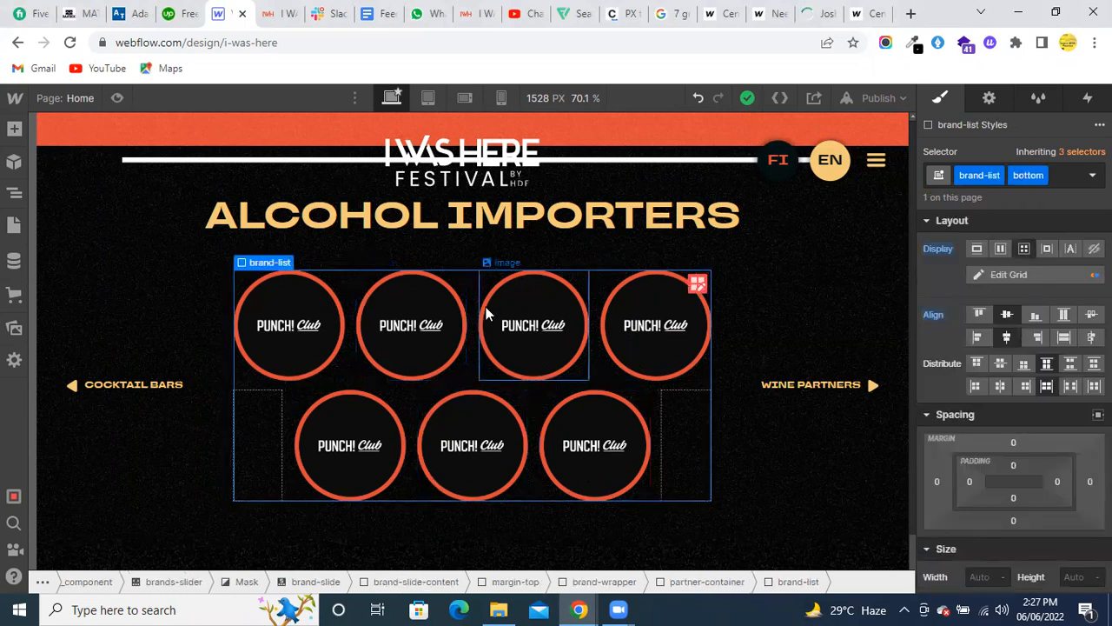
mouse_move(496, 384)
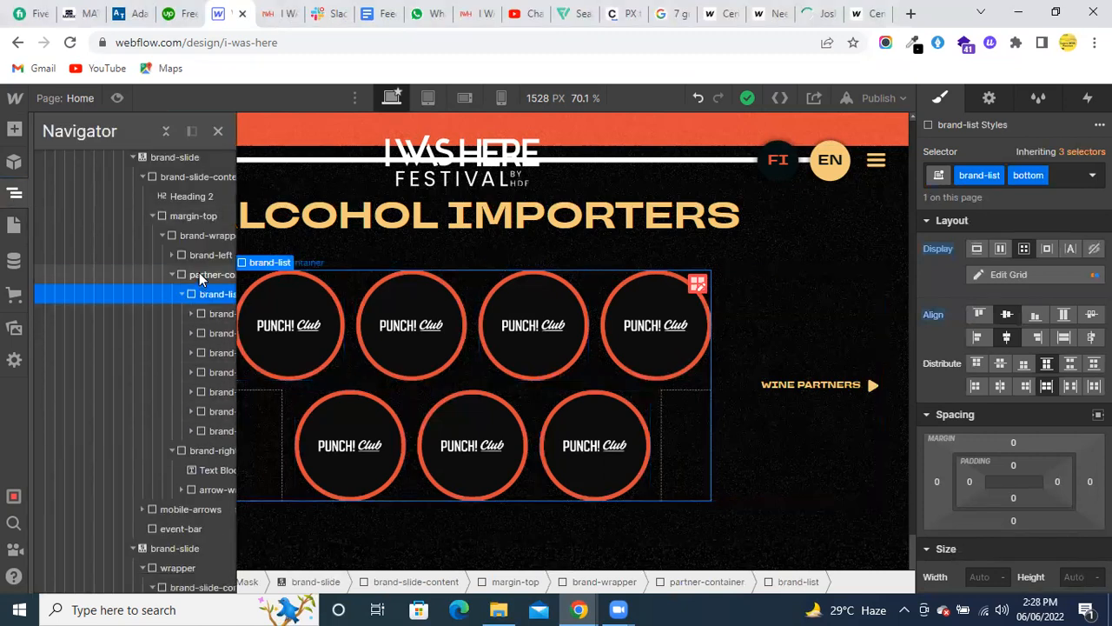
click(208, 274)
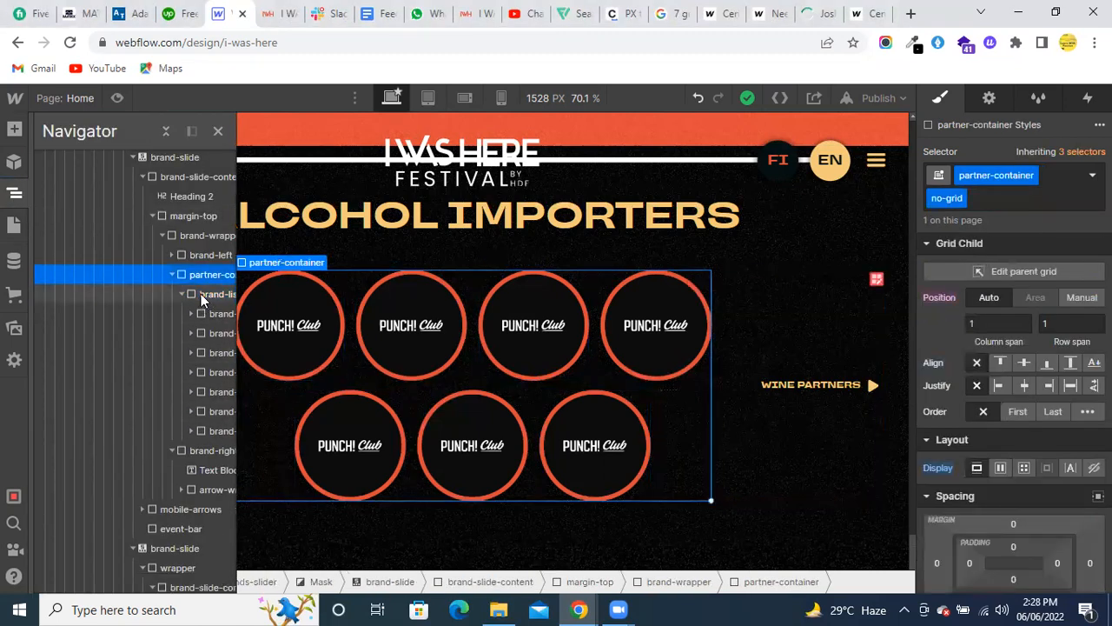
click(217, 294)
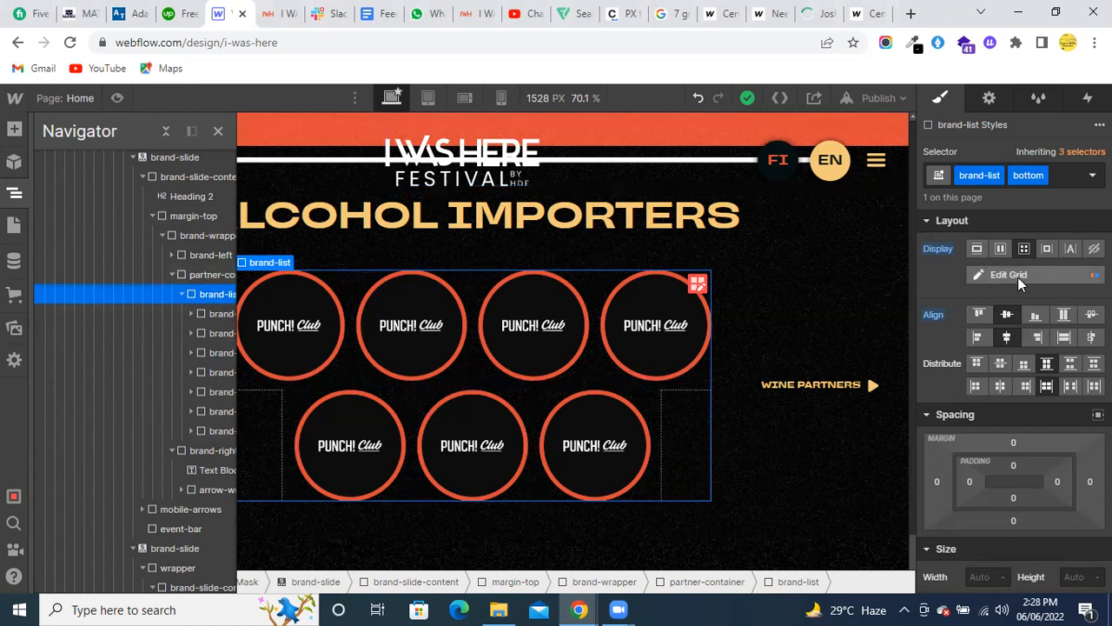
click(1005, 275)
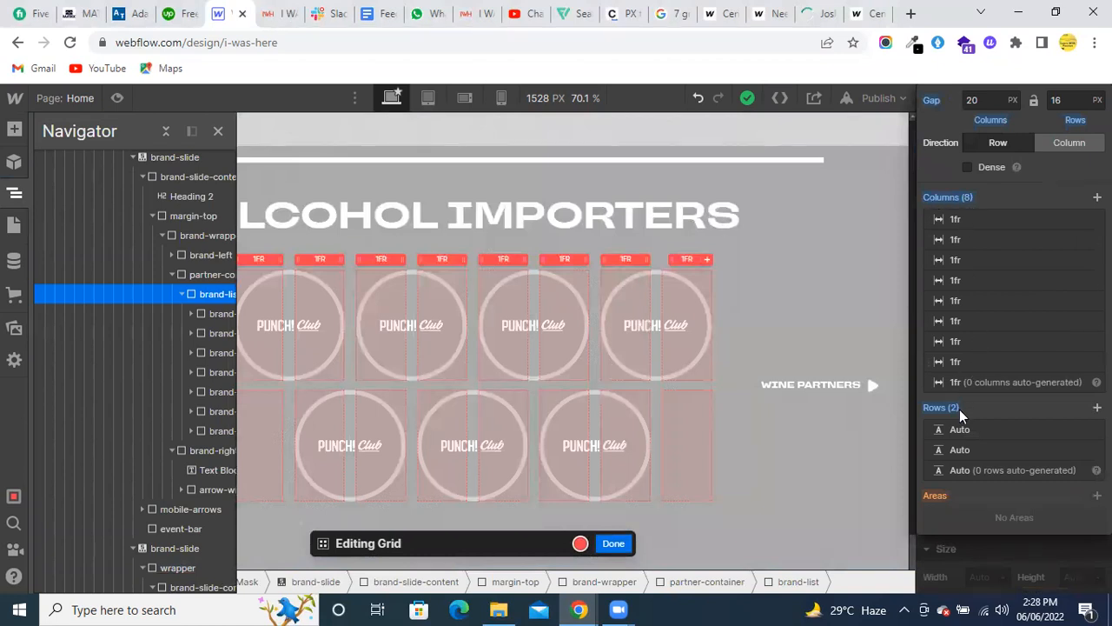
mouse_move(994, 543)
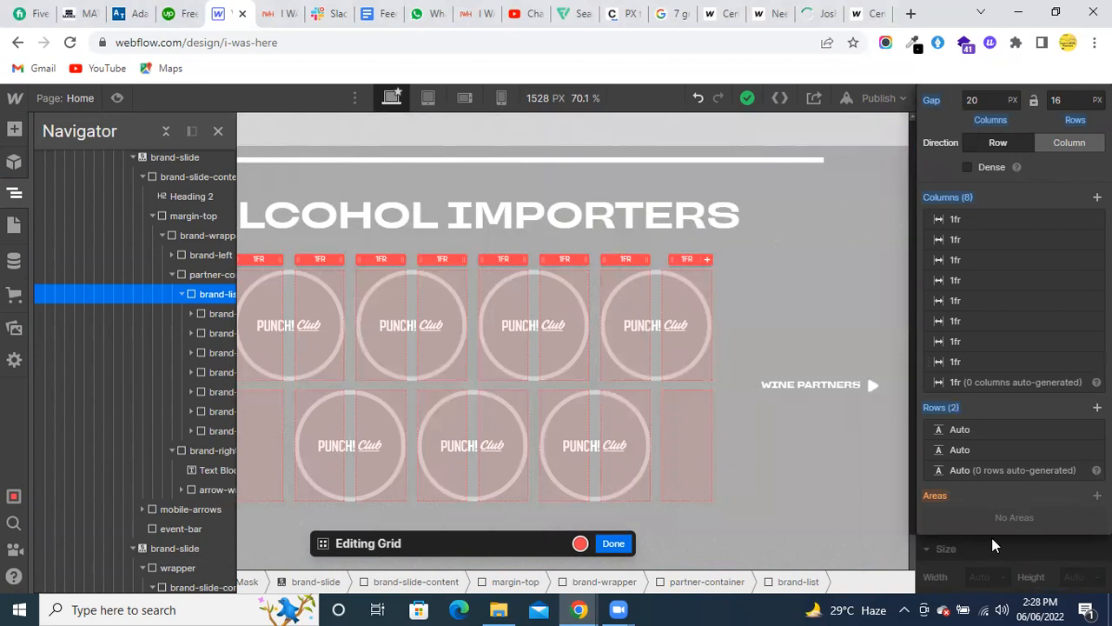
mouse_move(614, 544)
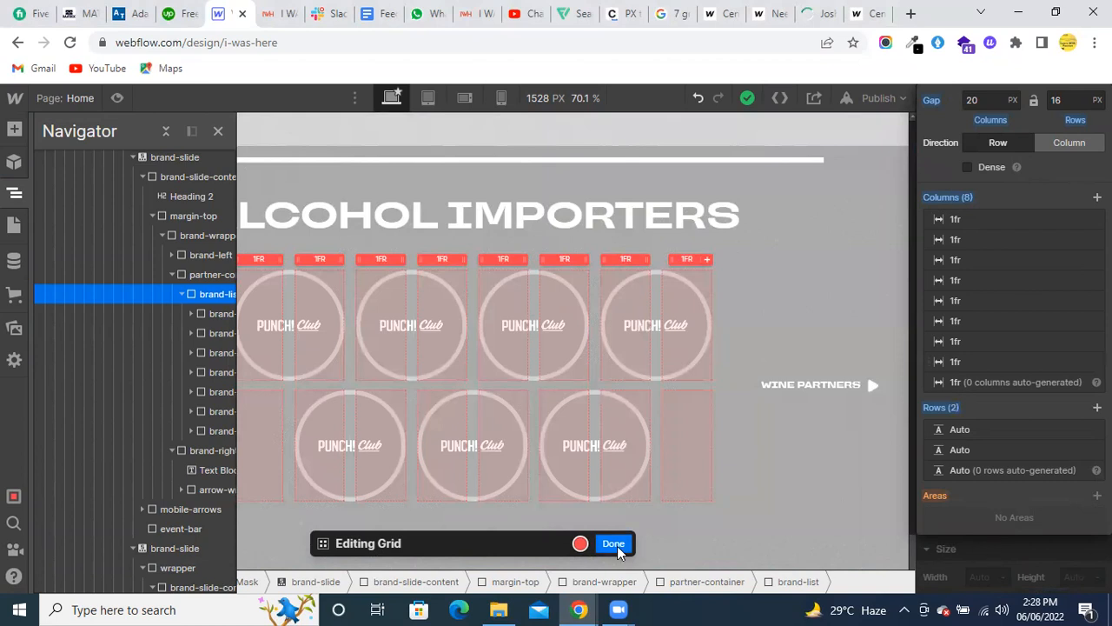
click(613, 543)
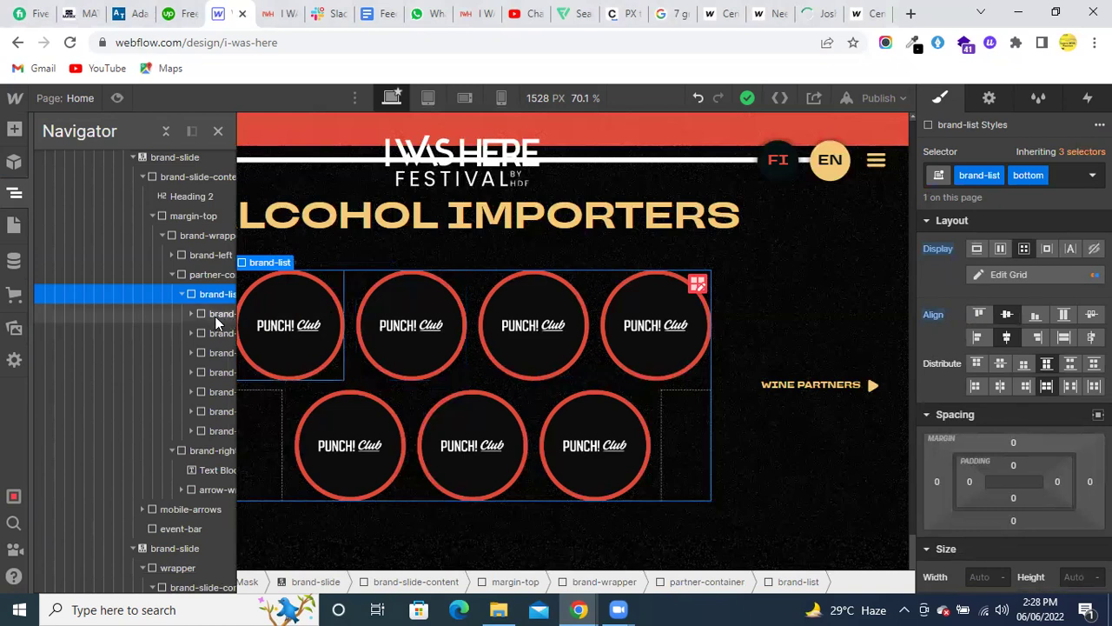
click(221, 312)
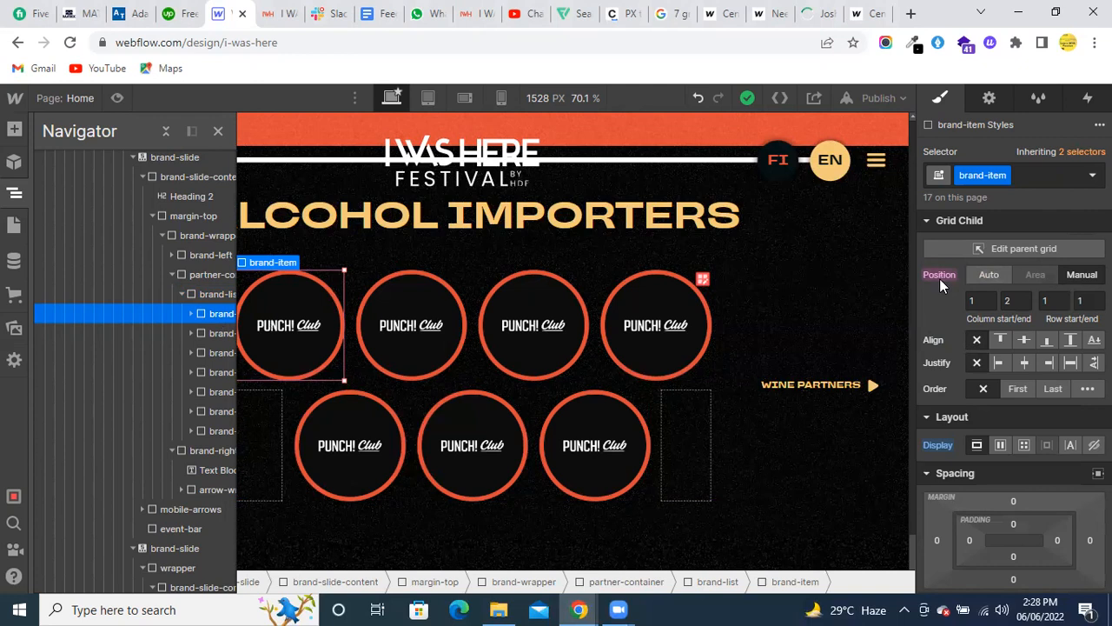
mouse_move(944, 316)
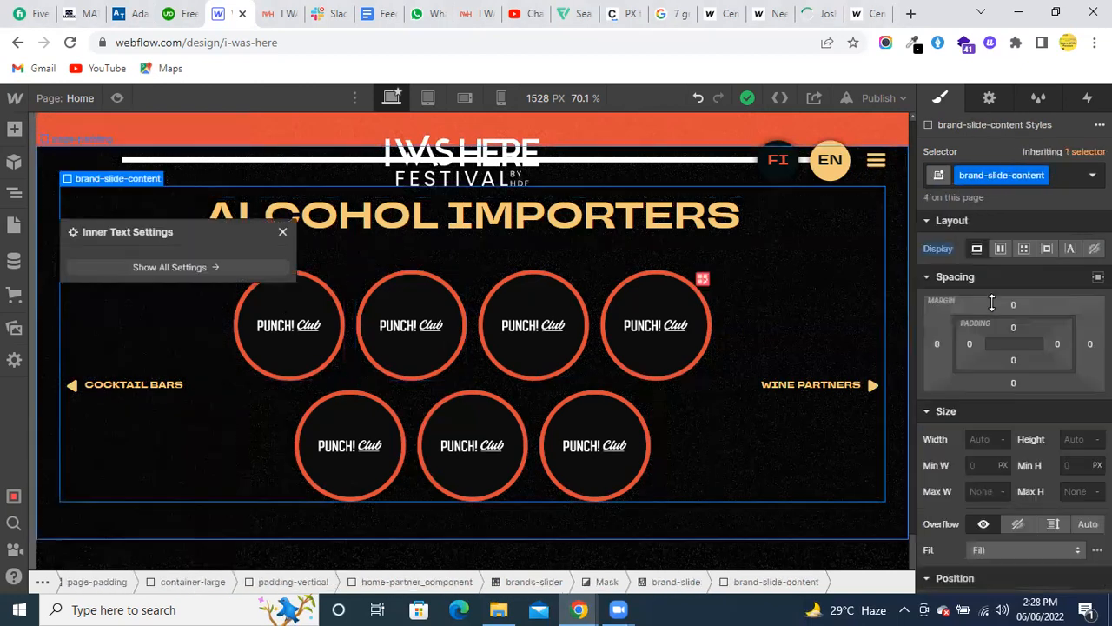
click(410, 325)
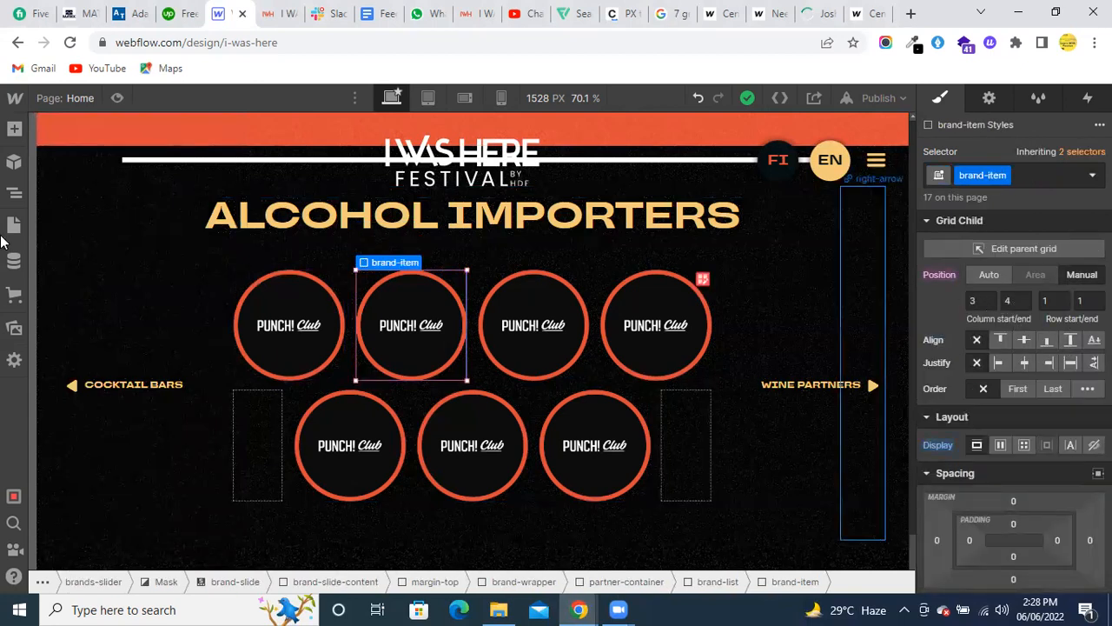
click(14, 192)
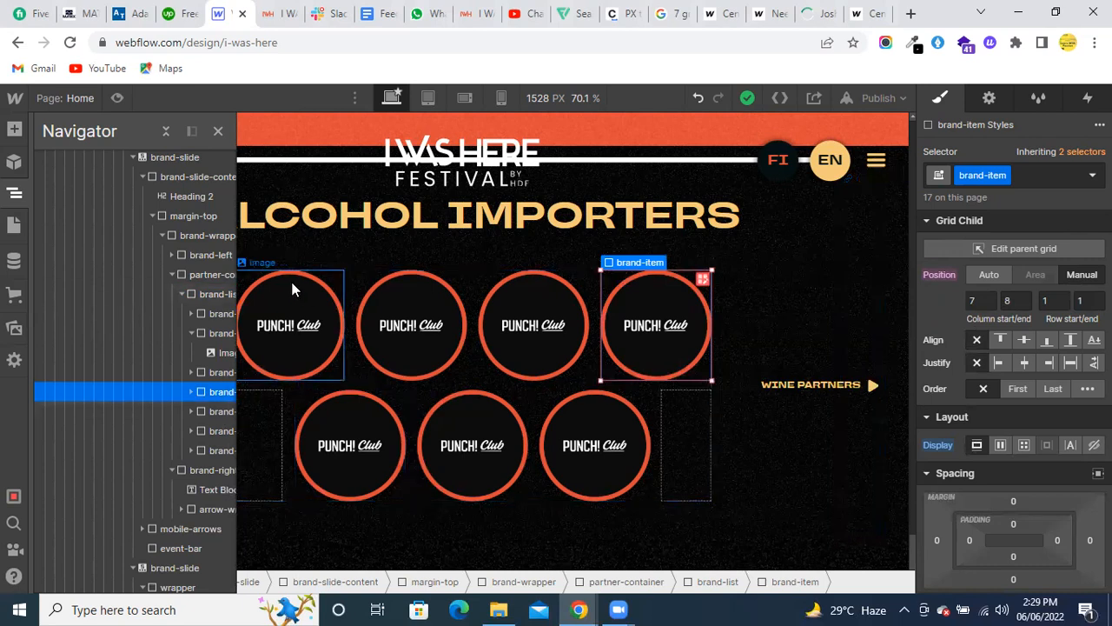
mouse_move(682, 300)
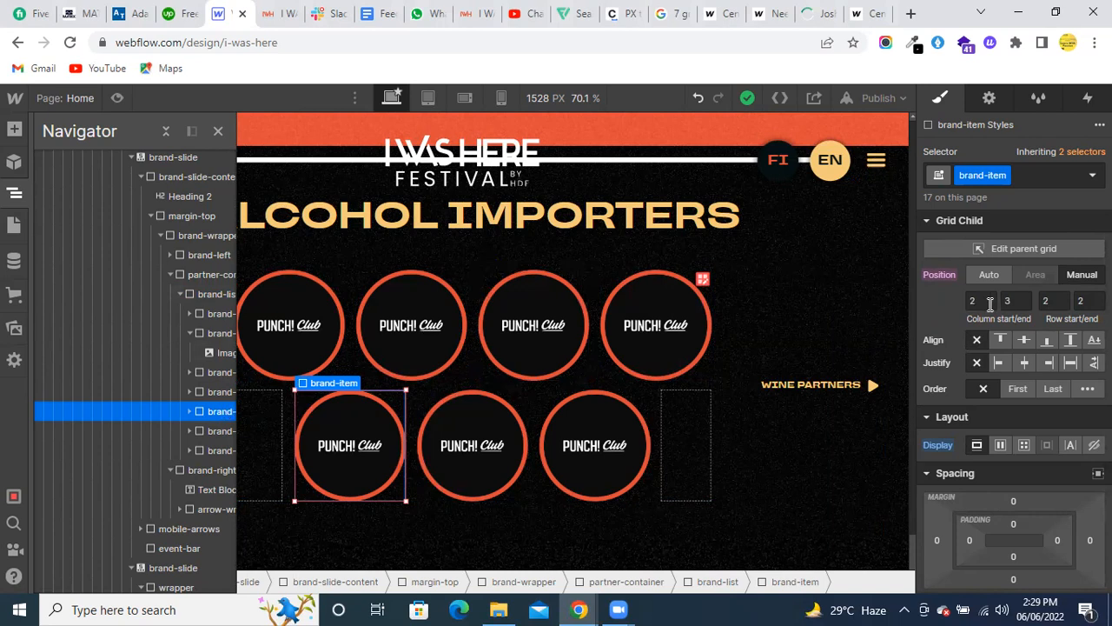
- Check the bottom-left logo's grid placement: columns 2–3, row 2
click(972, 300)
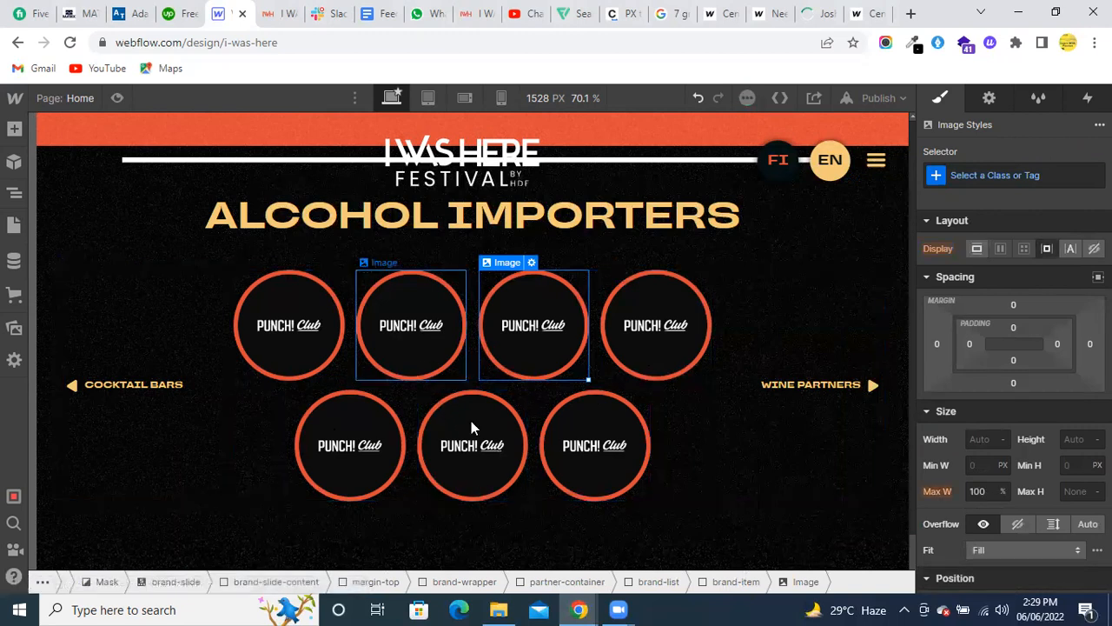
scroll(down, 3)
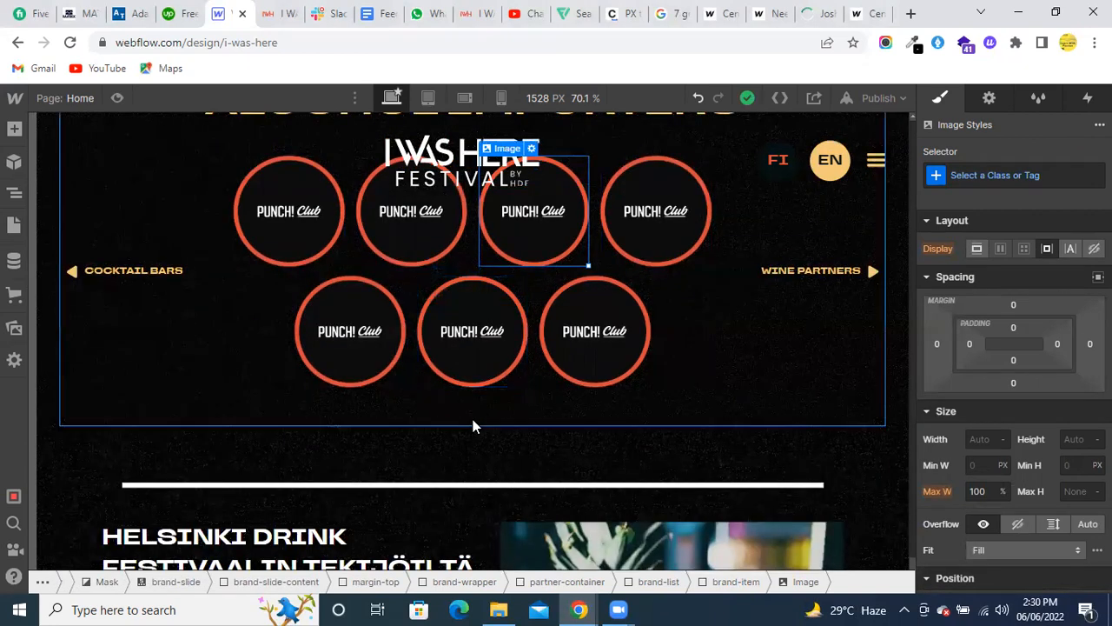
mouse_move(488, 398)
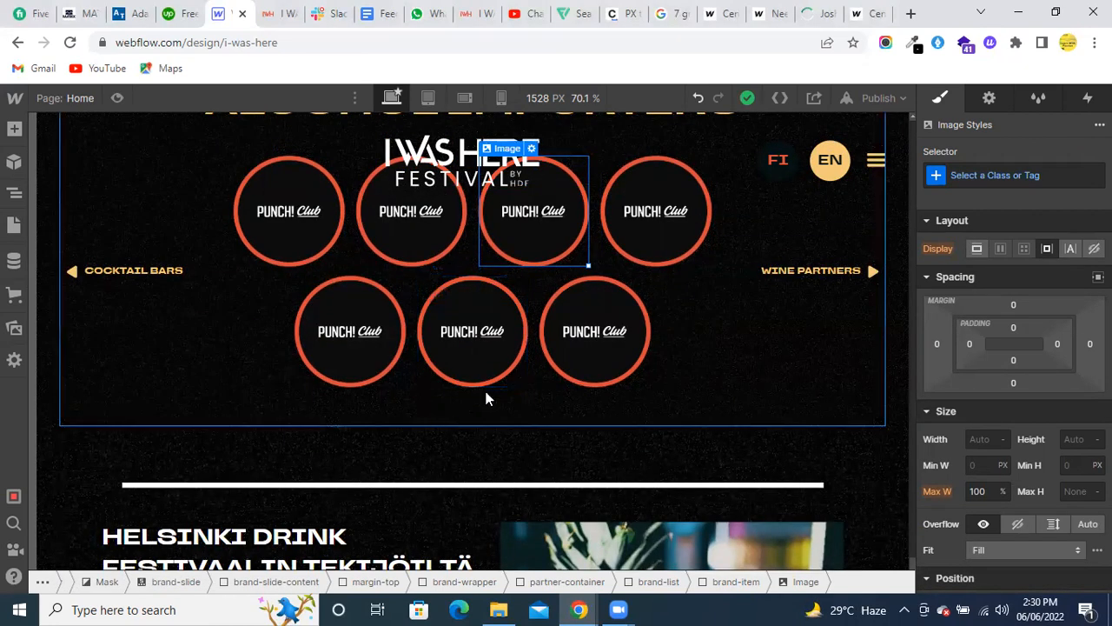
mouse_move(493, 404)
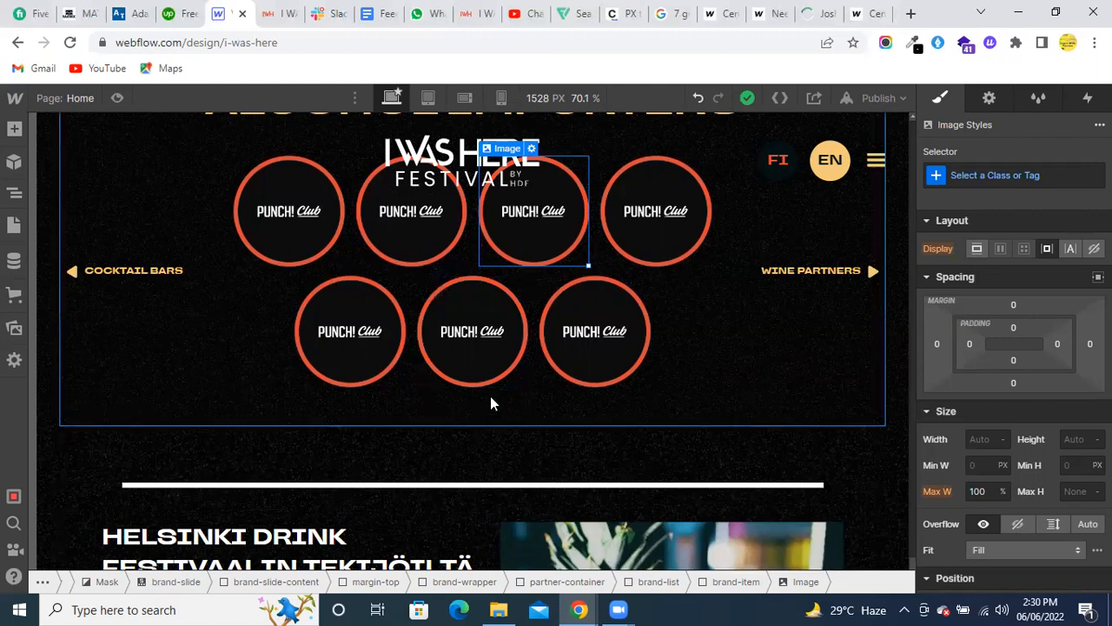
click(472, 330)
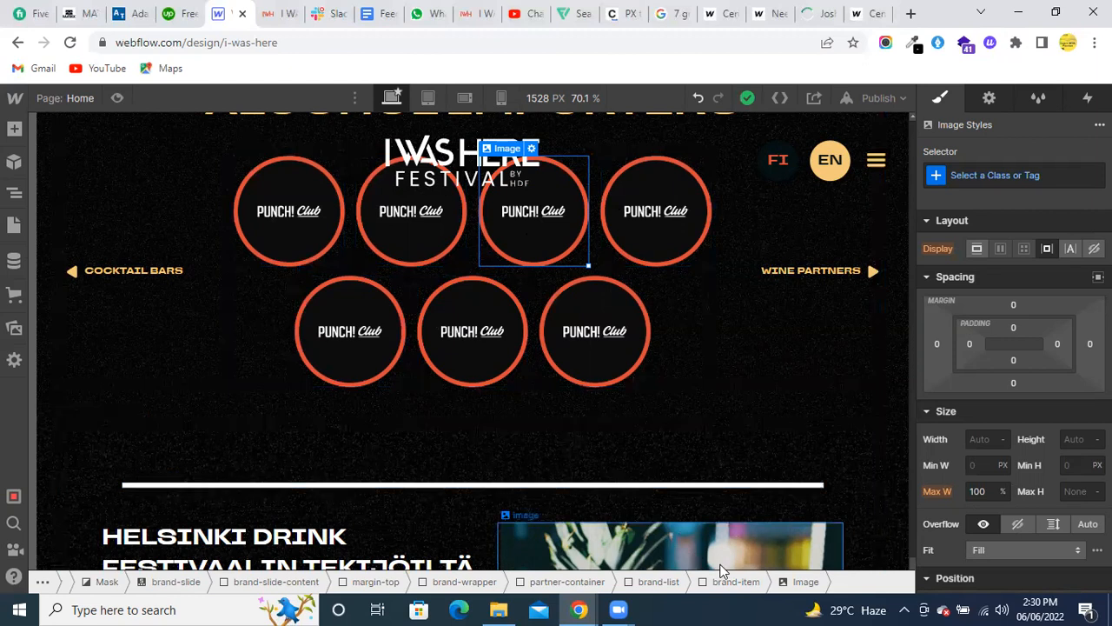
mouse_move(762, 569)
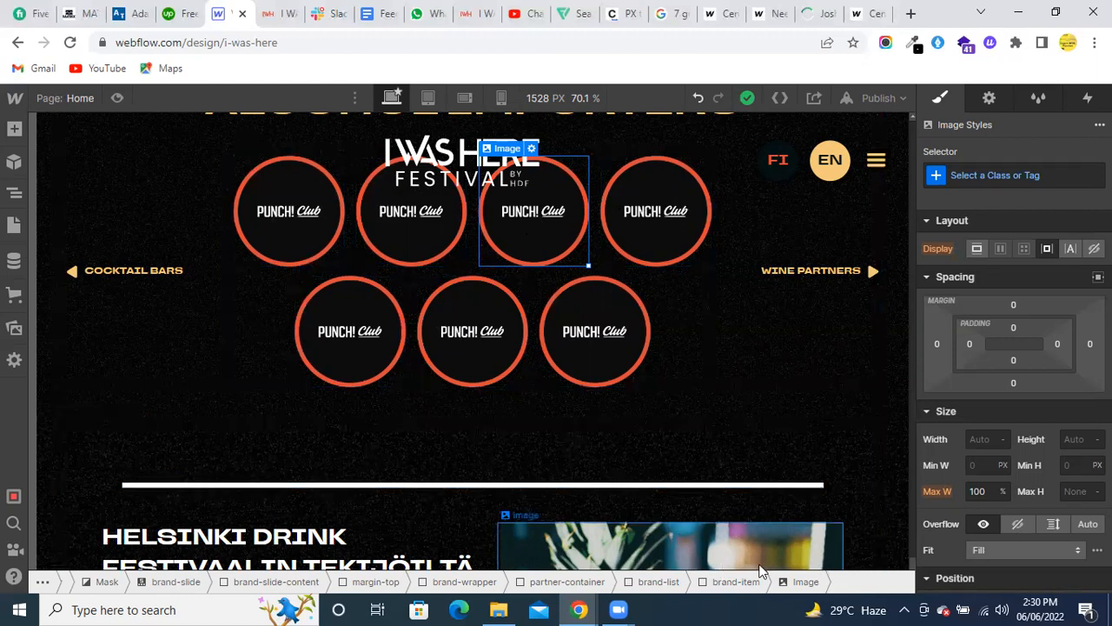